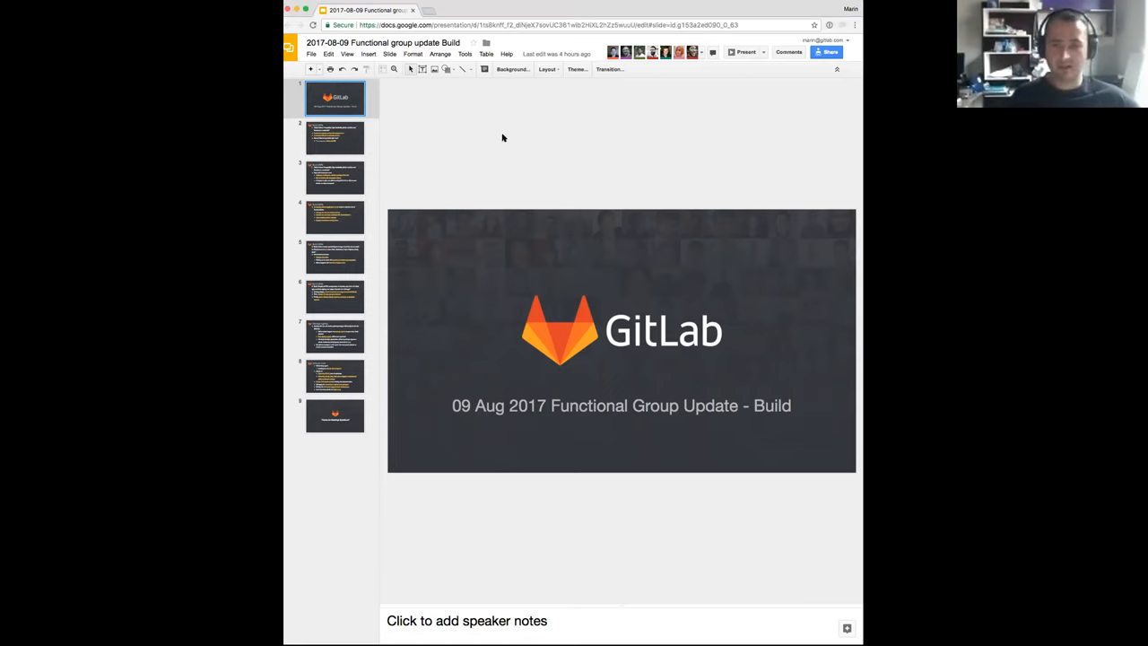
mouse_move(314, 150)
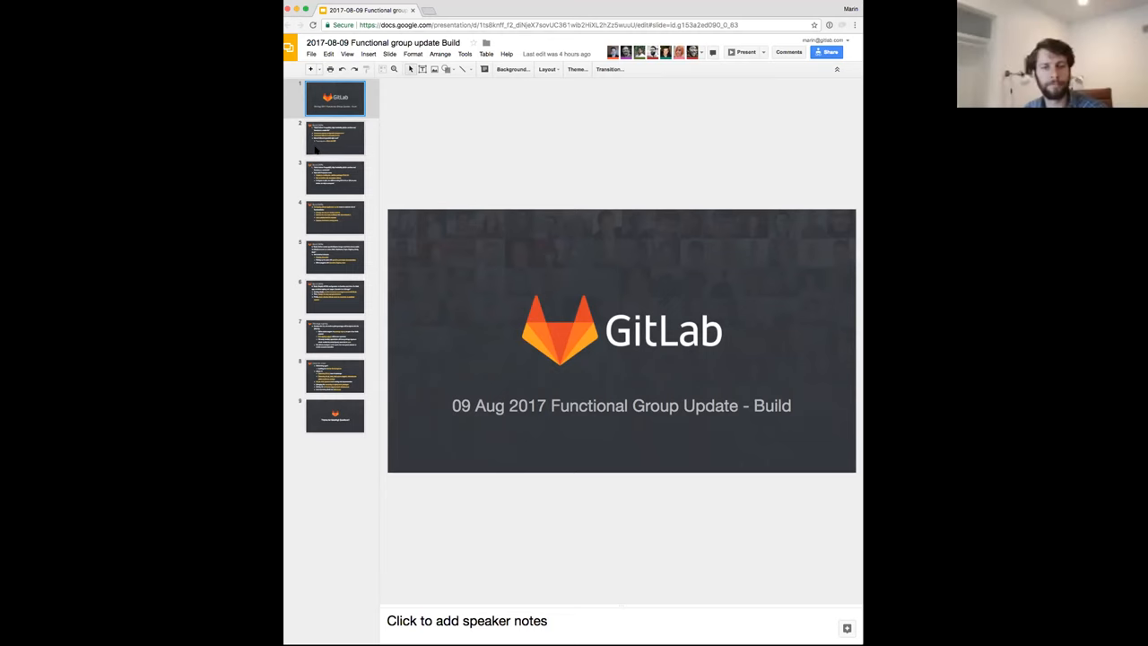
Step: Display slide 2, Build OKRs on PostgreSQL HA with repmgr in 9.4
click(335, 138)
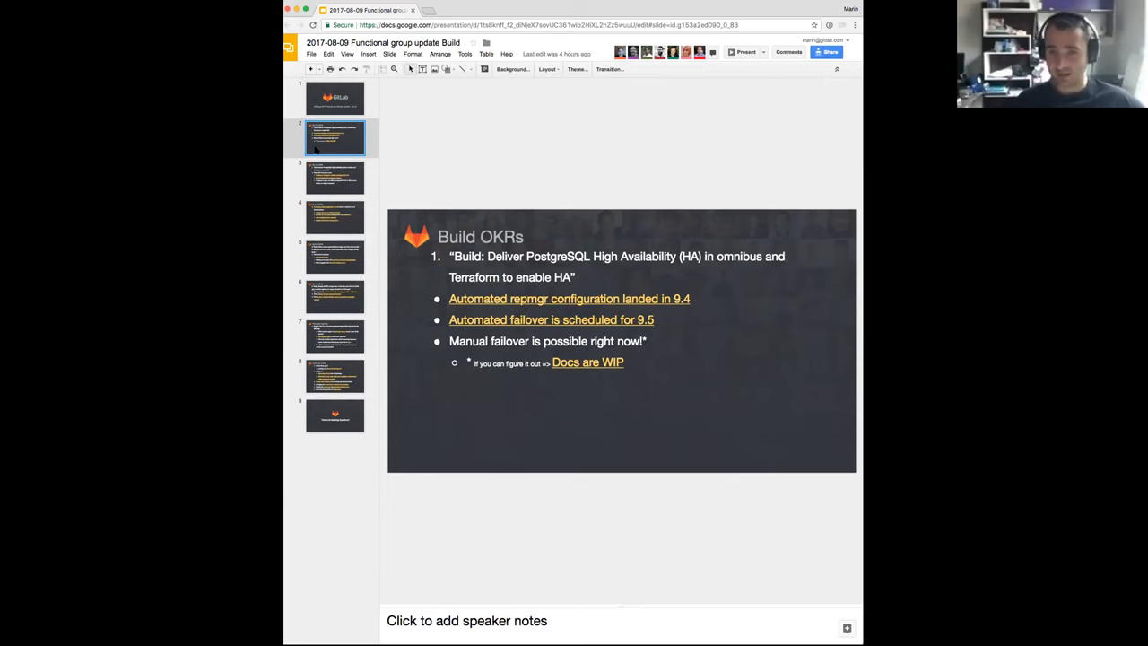
mouse_move(441, 438)
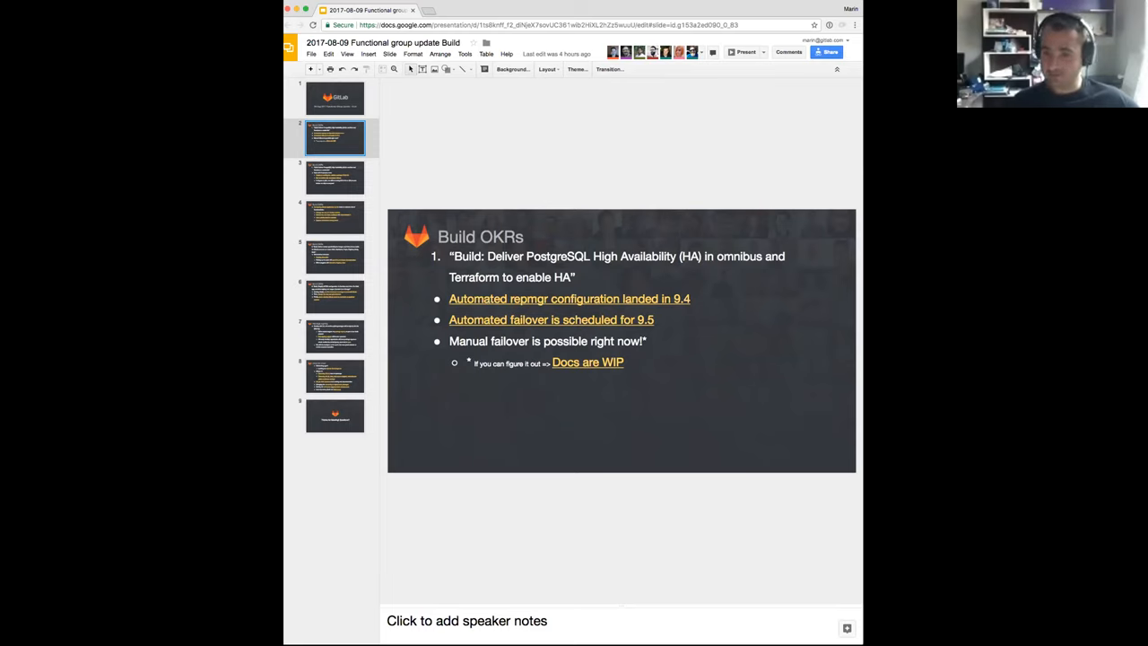
mouse_move(760, 409)
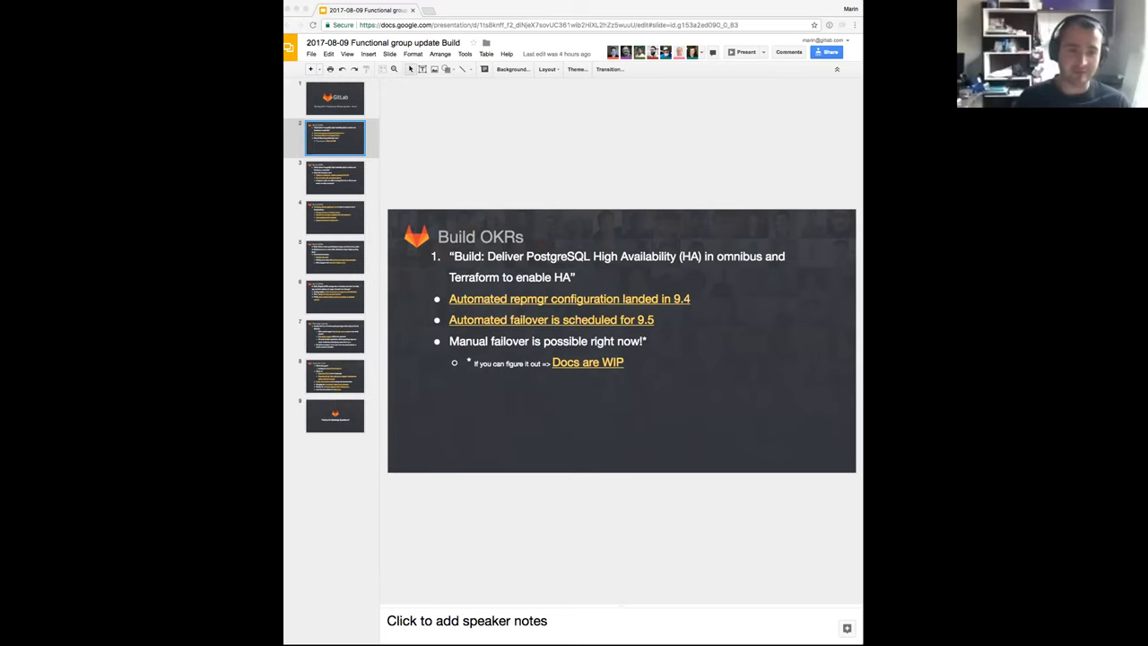
mouse_move(853, 277)
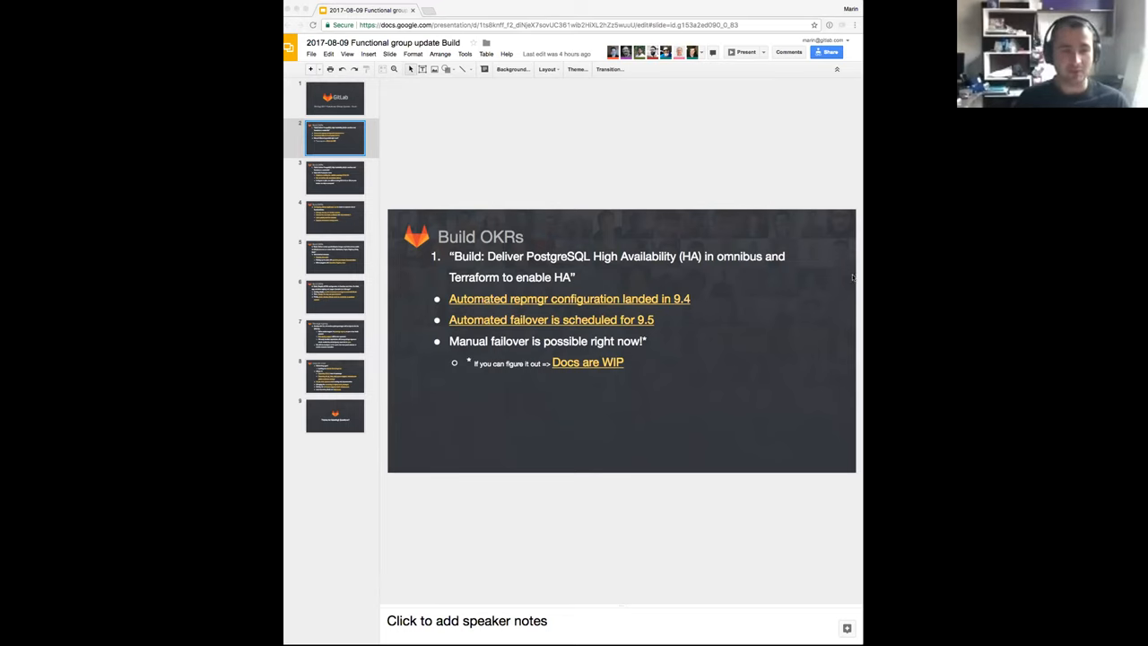
mouse_move(641, 354)
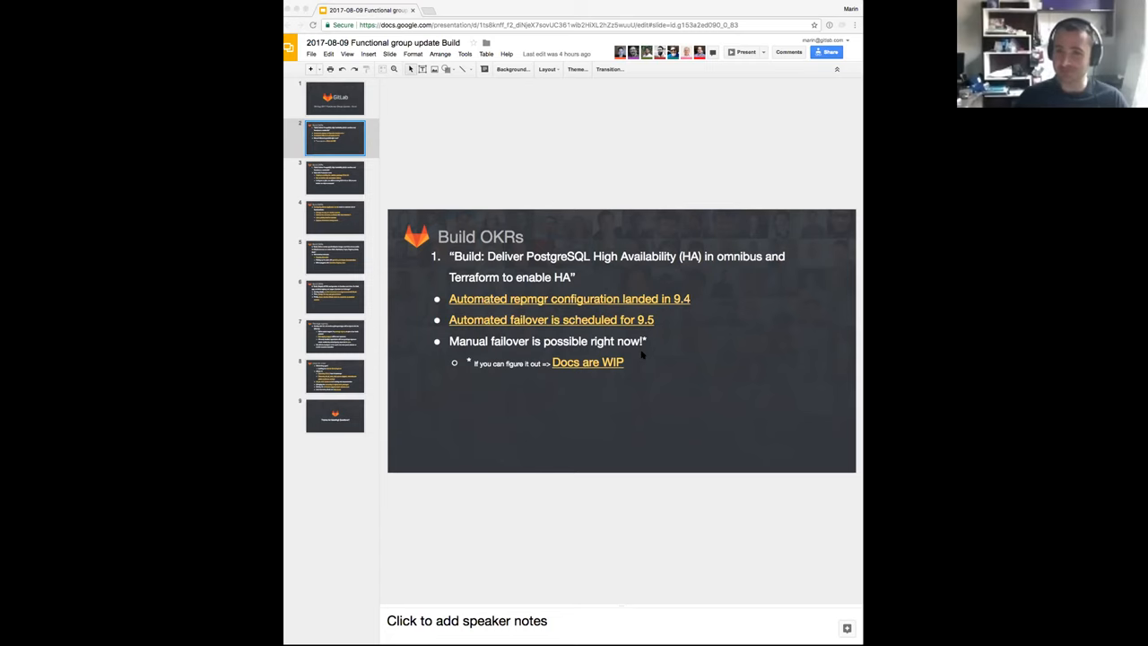
mouse_move(346, 184)
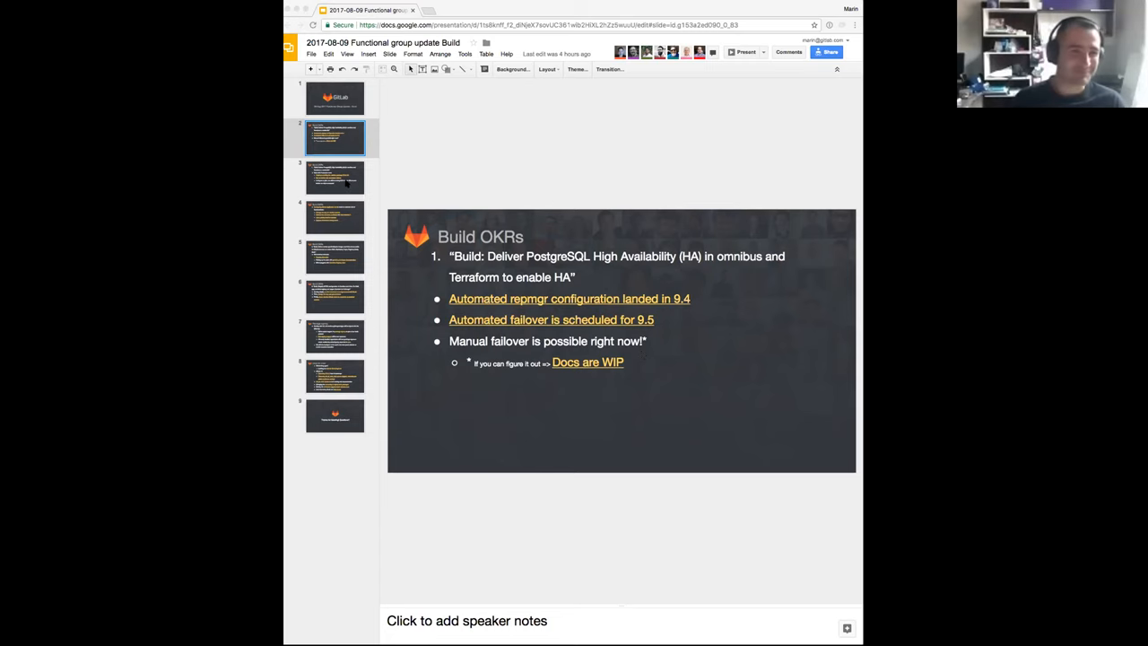
Step: Display slide 3, Build OKRs on Production team PostgreSQL HA work in staging
click(335, 177)
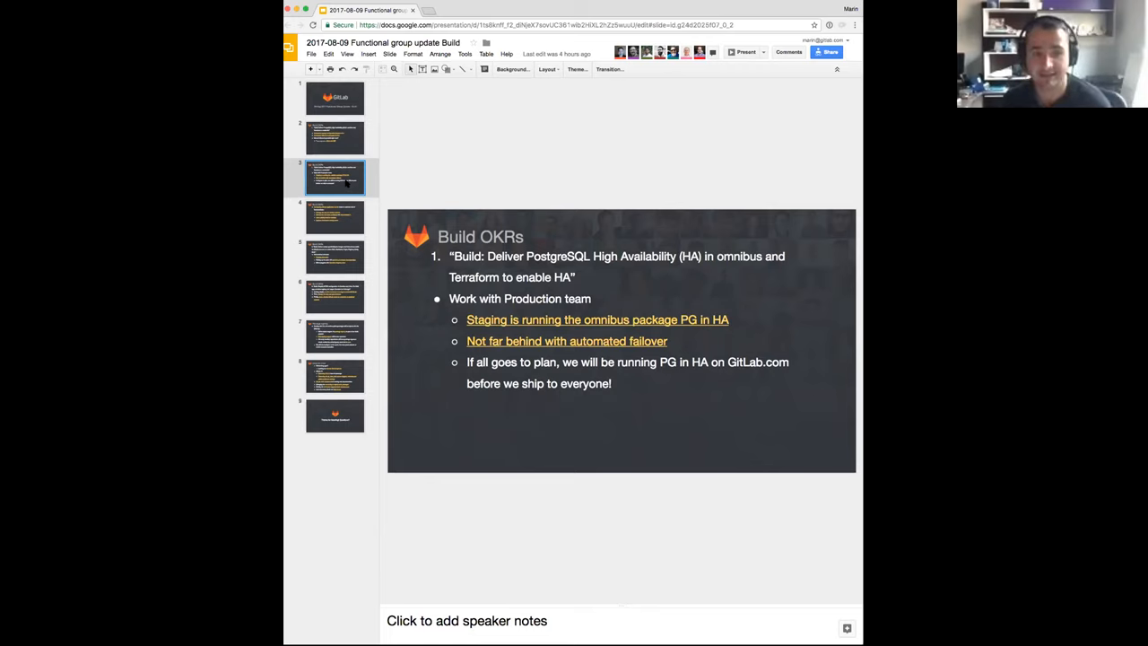
mouse_move(346, 224)
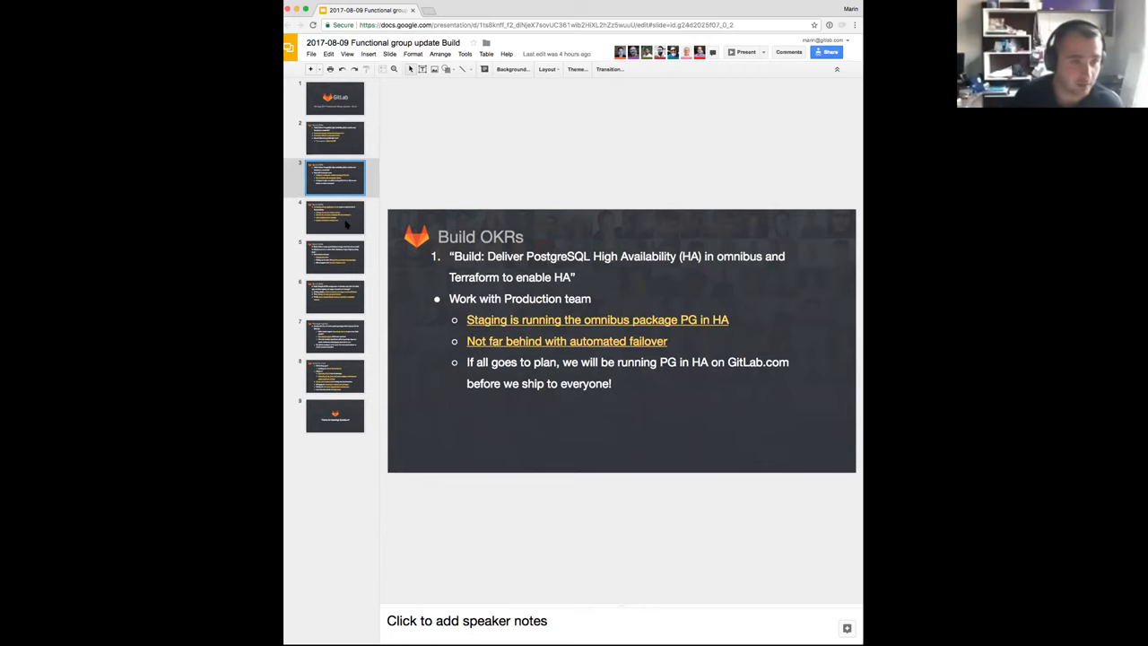
Step: Display slide 4, Build OKRs on technical debt from configuring GitLab for HA
click(335, 216)
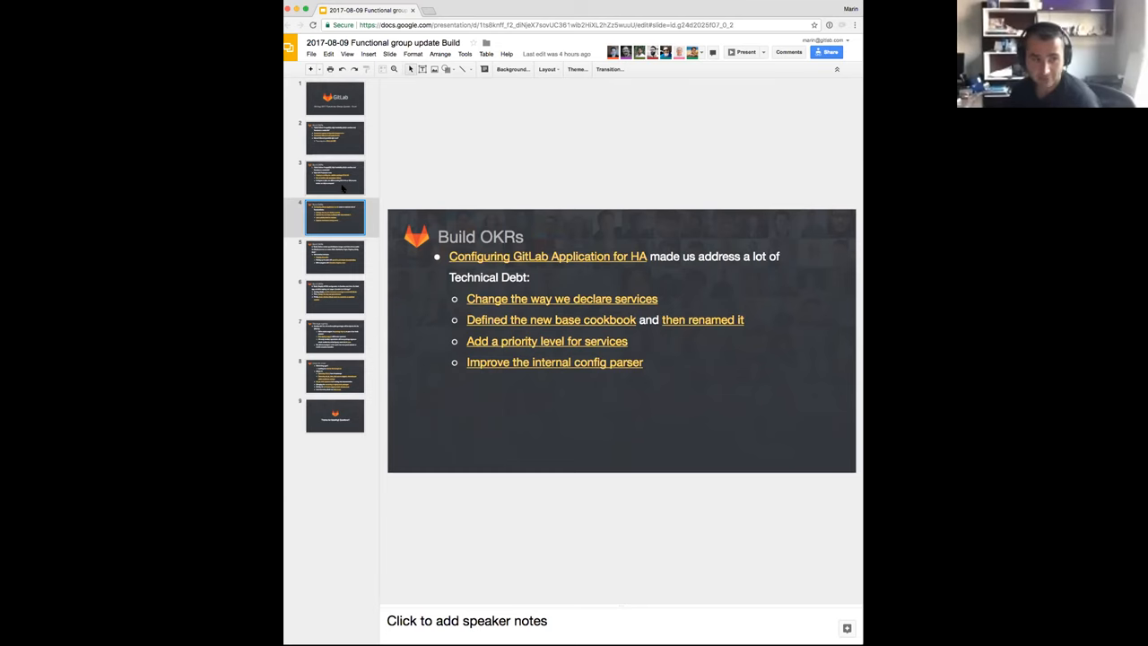
Step: Return to slide 3, the Production team PostgreSQL HA Build OKRs slide
click(335, 176)
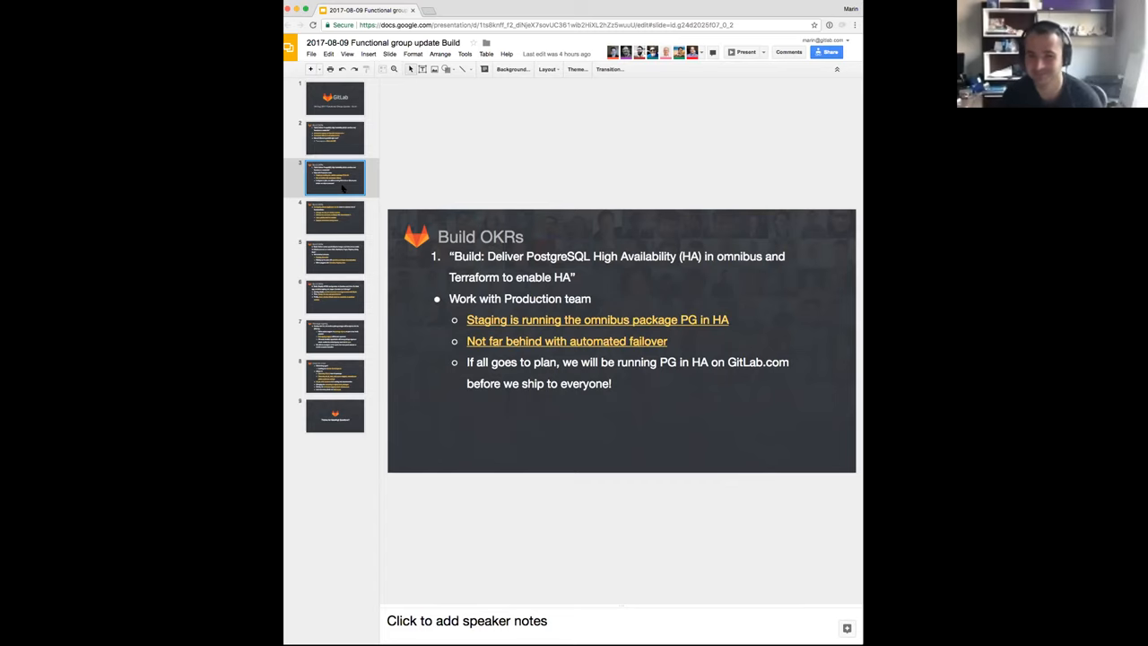
mouse_move(328, 265)
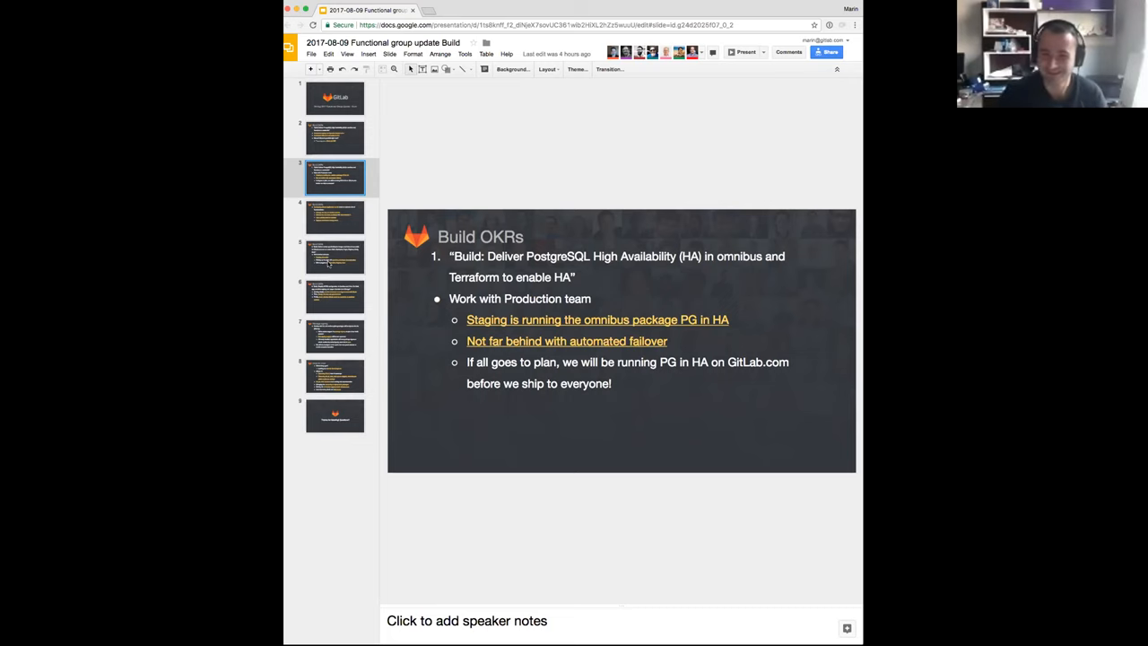
Step: Display slide 5, Build OKRs on Docker images and Helm charts
click(335, 257)
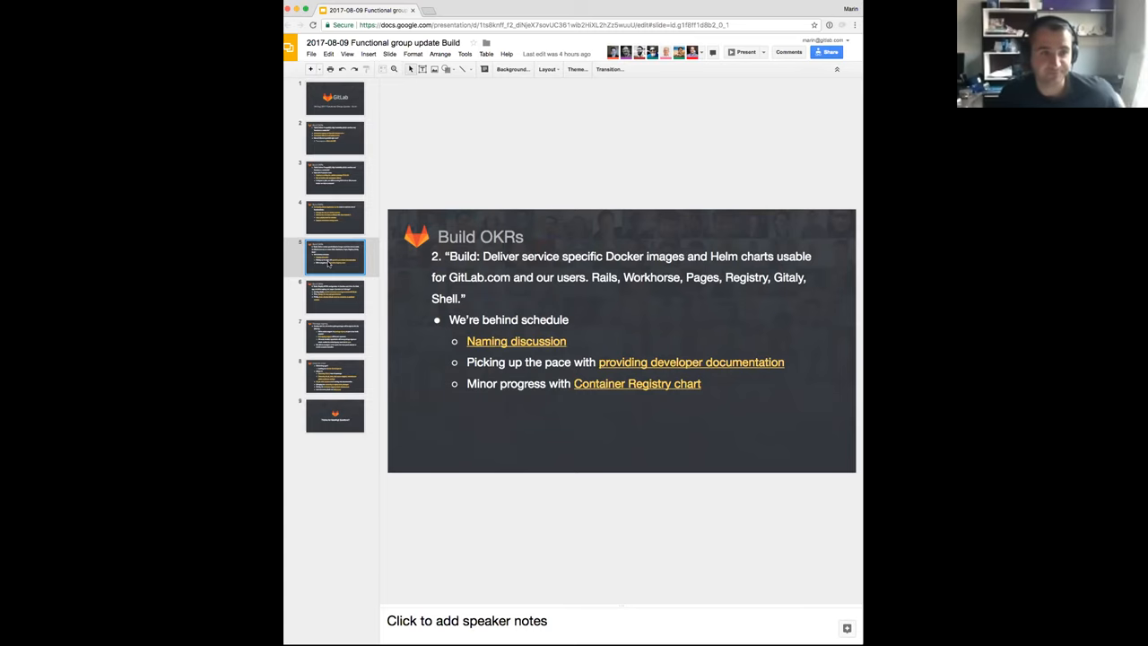
Step: Display slide 6, Build OKRs on simplifying HTTPS configuration in Omnibus and Helm
click(335, 296)
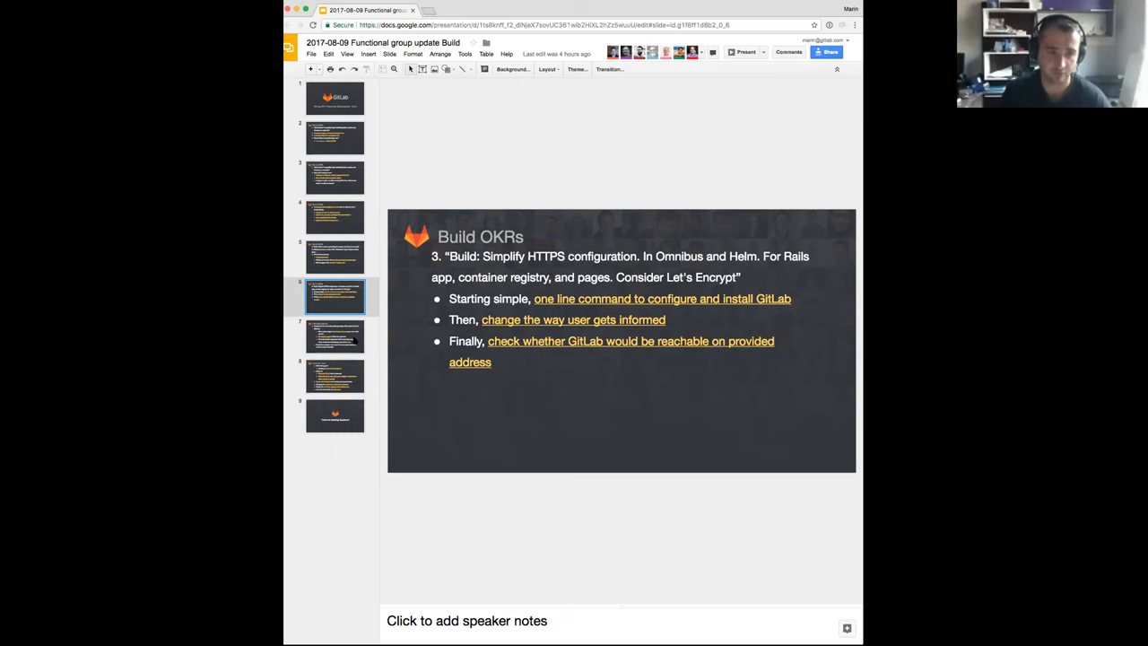
Step: Display slide 7, Package signing with GPG-signed omnibus-gitlab packages from 9.5
click(334, 336)
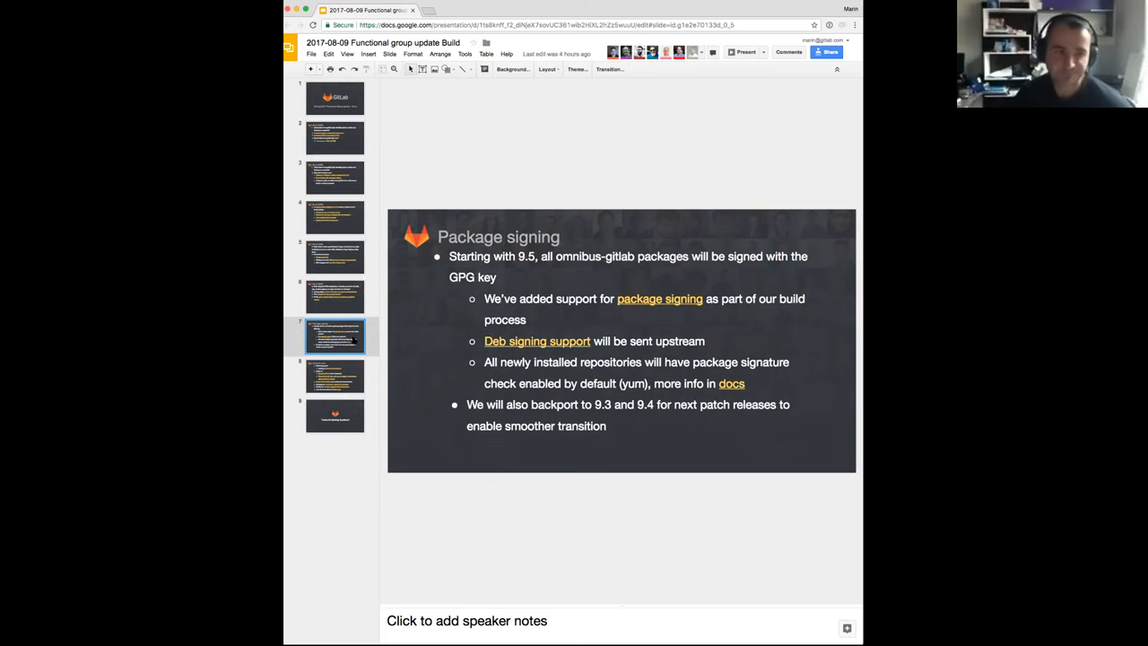
Step: Show slide 8 'Good to know', then final slide 9 'Thanks for listening! Questions?'
click(334, 375)
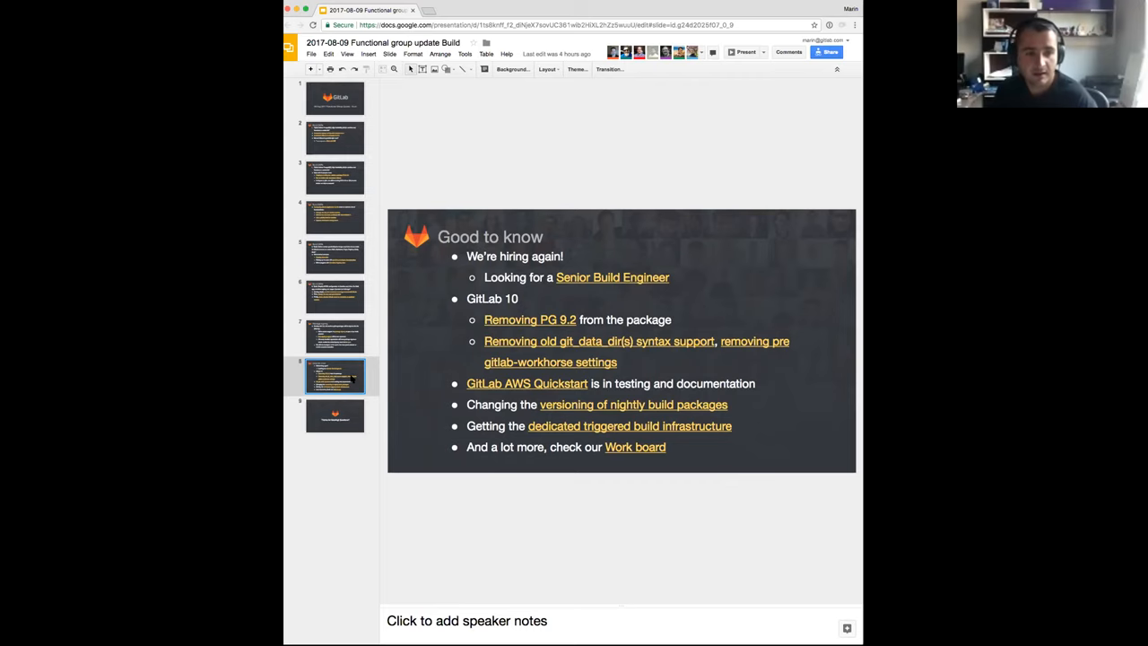
click(334, 416)
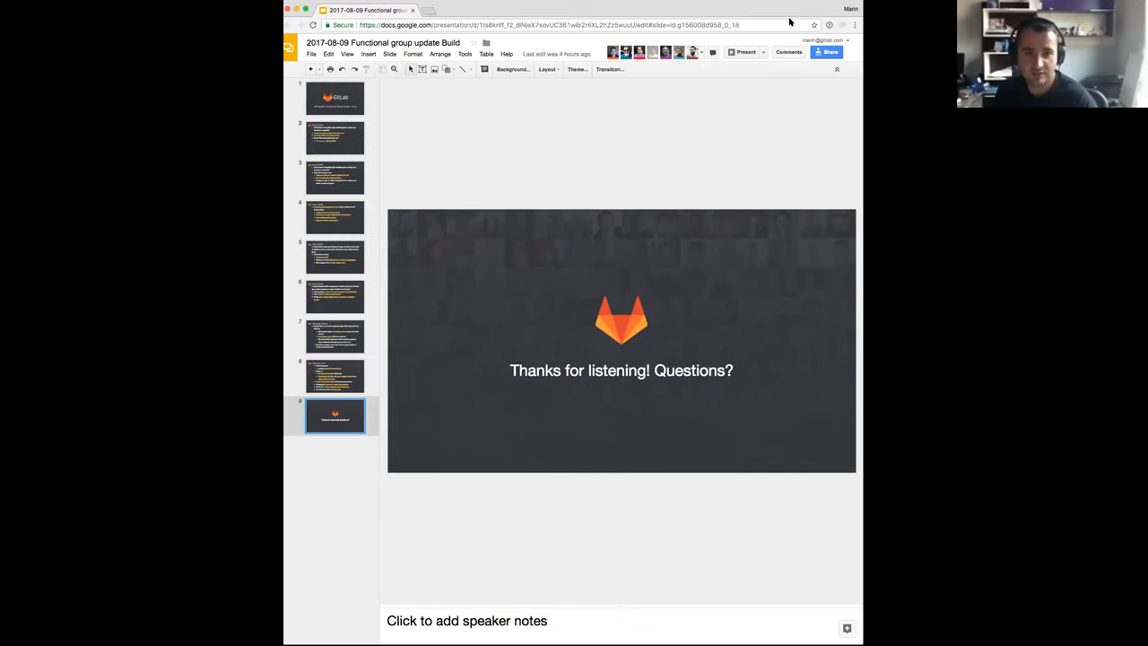
mouse_move(859, 121)
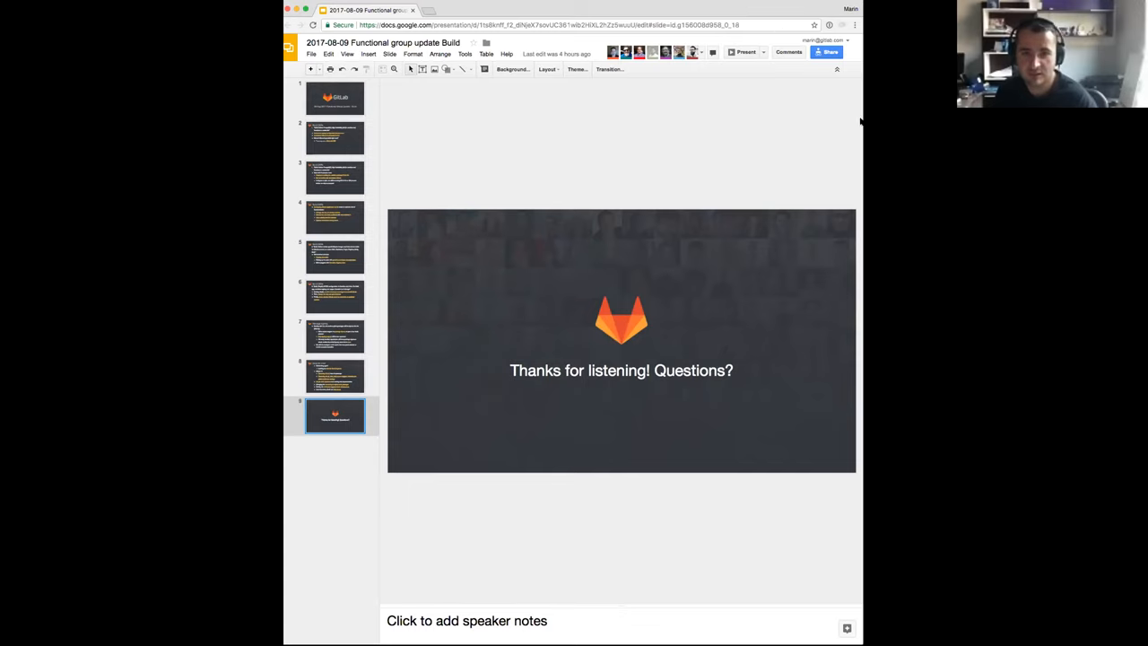